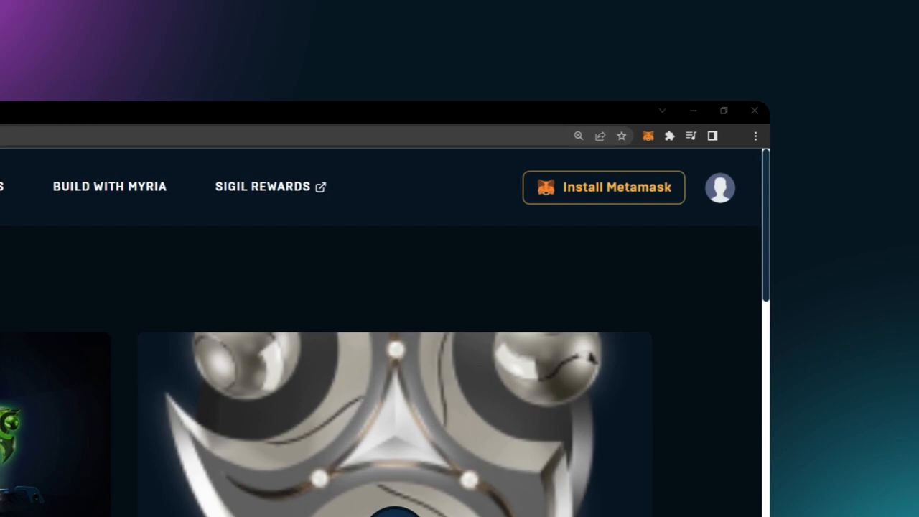
Step: Connect via Install Metamask and agree to Myria's welcome terms, requesting the account signature
{"action": "left_click", "coordinate": [602, 187]}
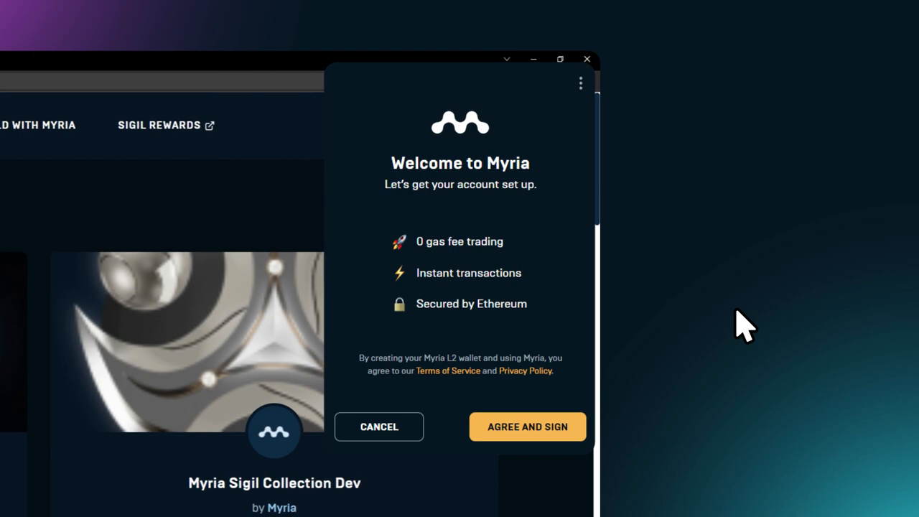
{"action": "left_click", "coordinate": [527, 426]}
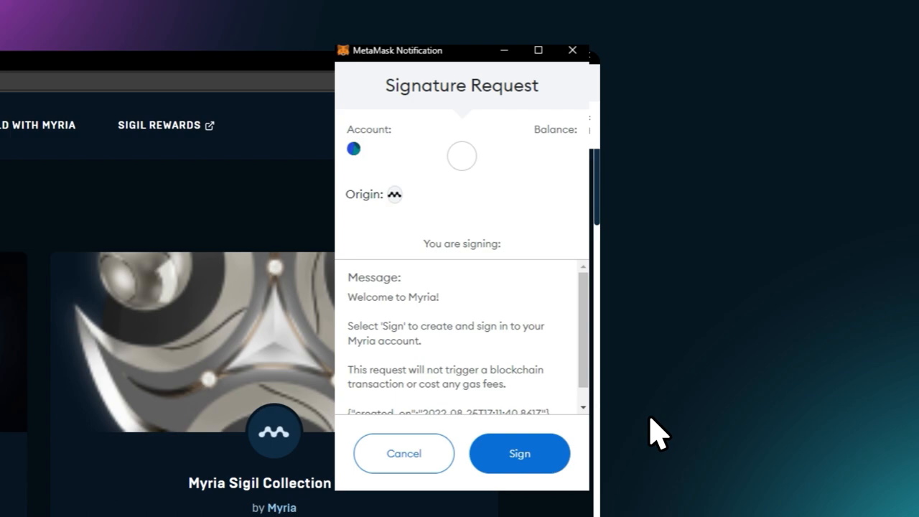
Step: Sign the Myria account-creation message in the MetaMask signature request
{"action": "left_click", "coordinate": [520, 454]}
{"action": "type", "text": "0.9"}
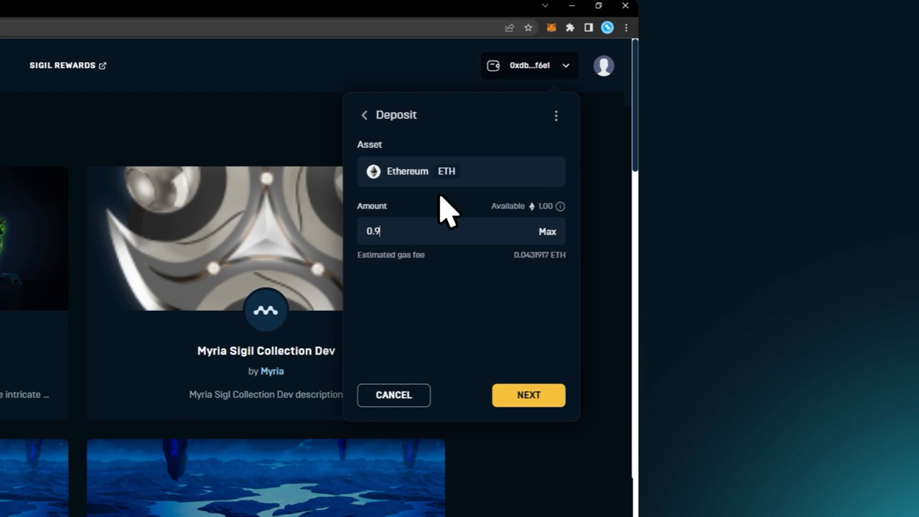
Step: Submit a 0.9 ETH deposit from Ethereum into the Myria wallet
{"action": "left_click", "coordinate": [528, 395]}
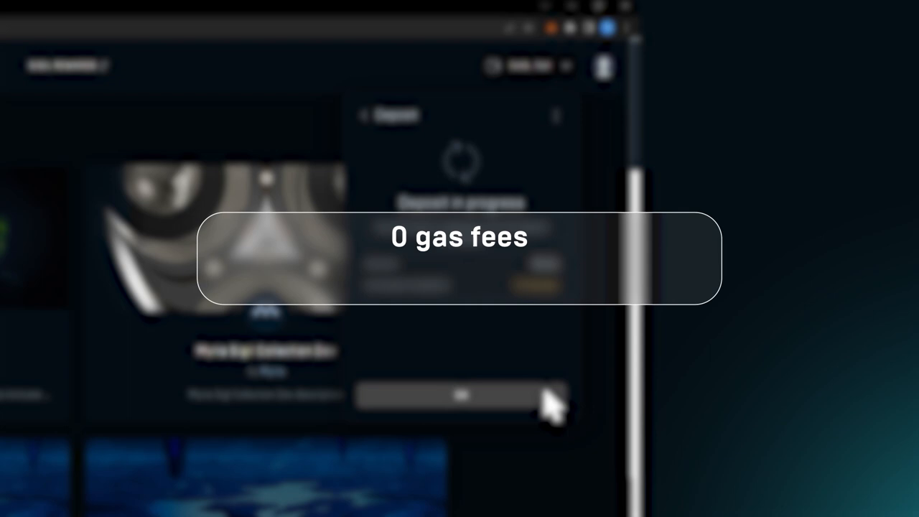